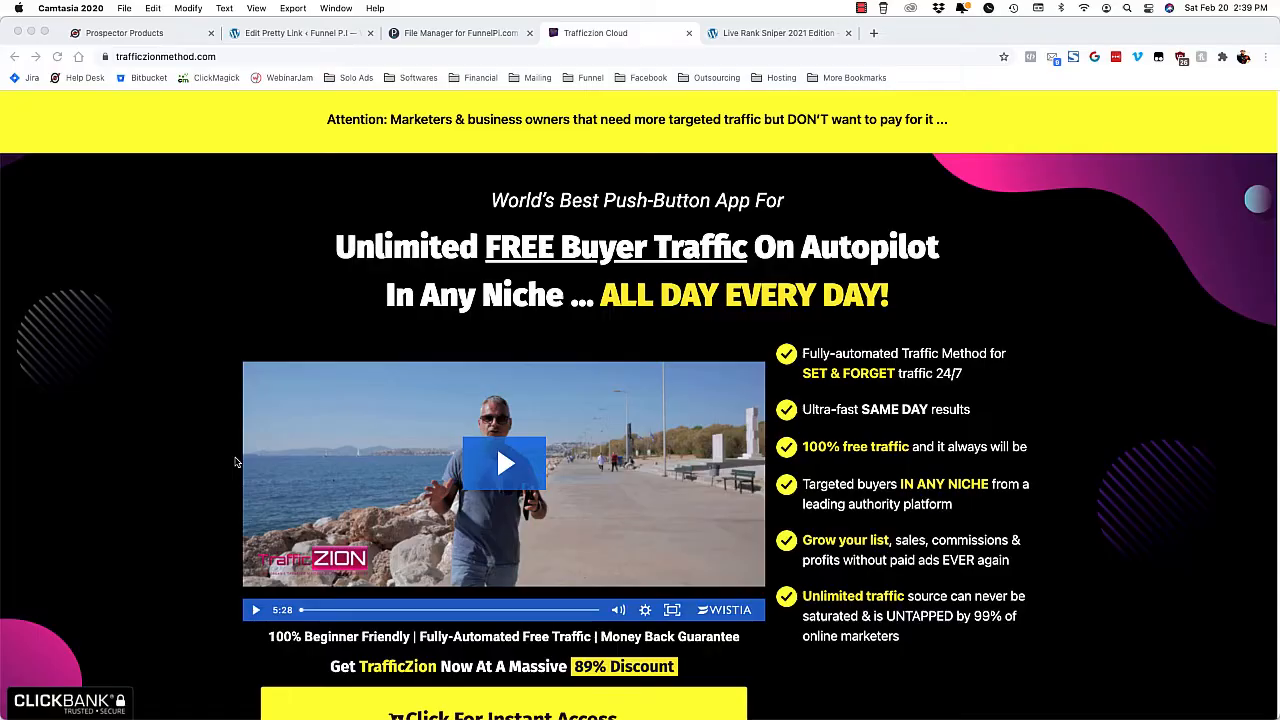
Step: Go from the TrafficZion sales page to the $37 ClickBank checkout via 'Click For Instant Access'
scroll(down, 3)
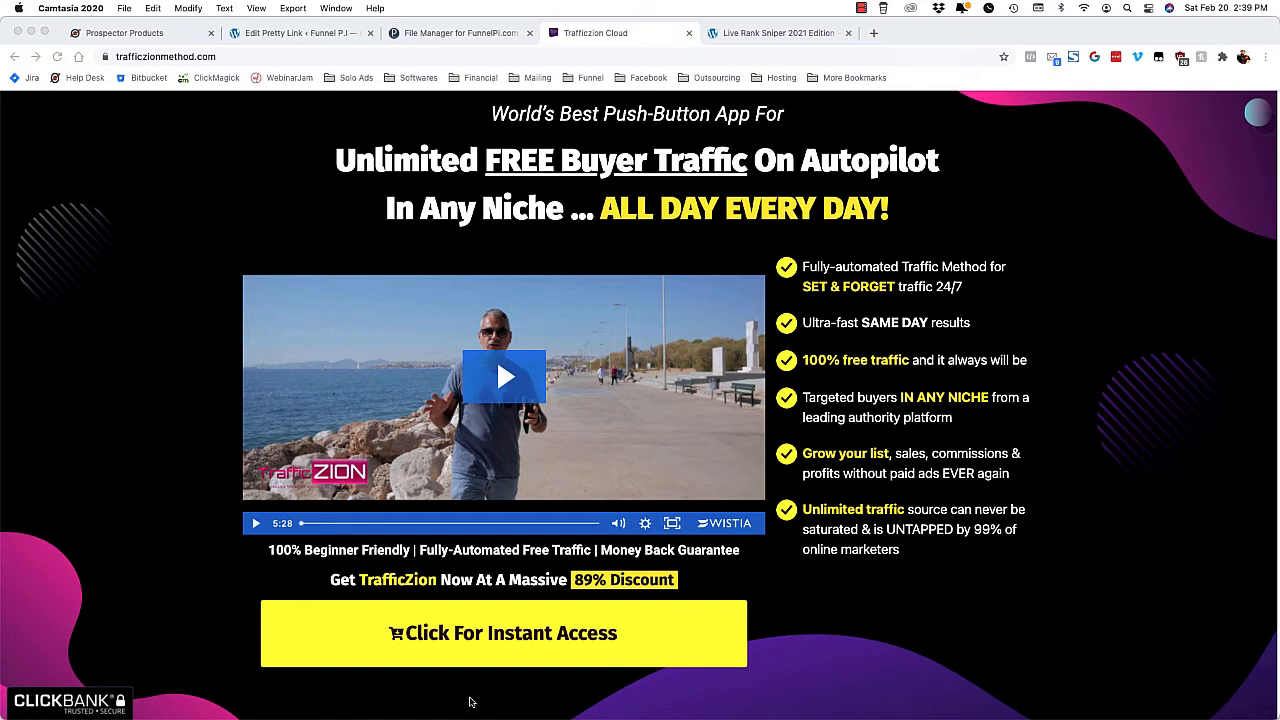
click(504, 632)
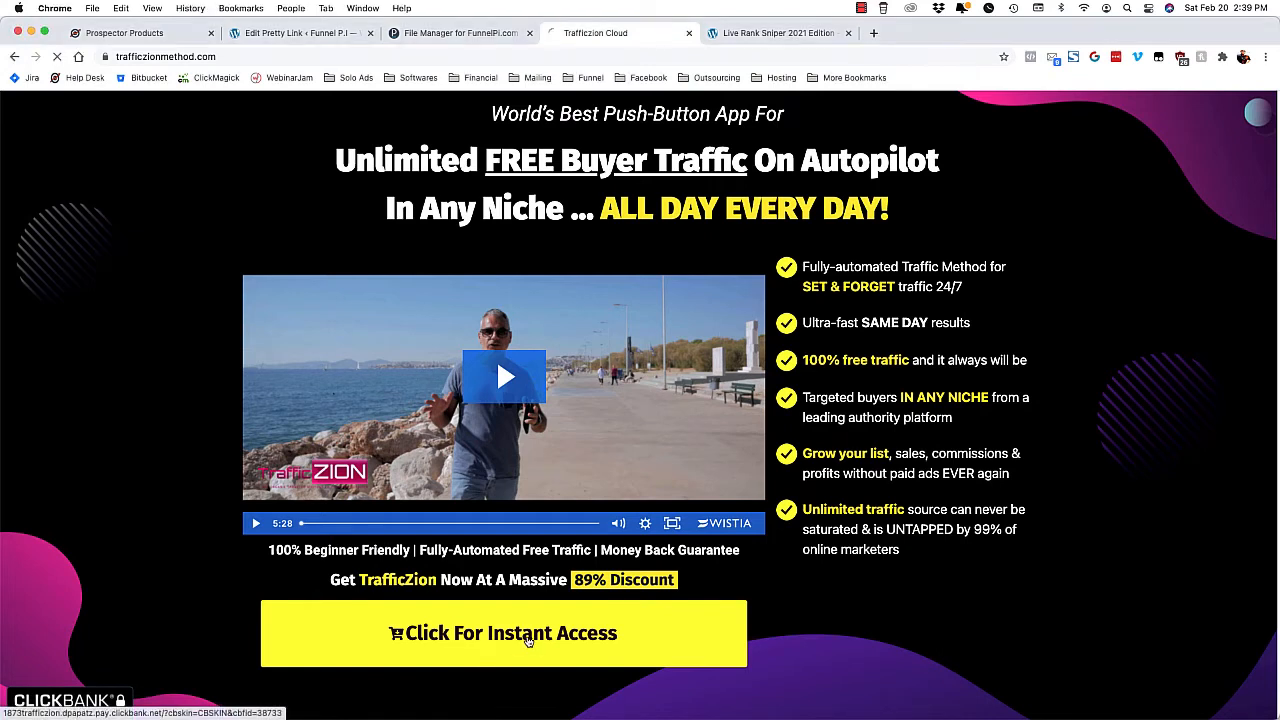
click(504, 632)
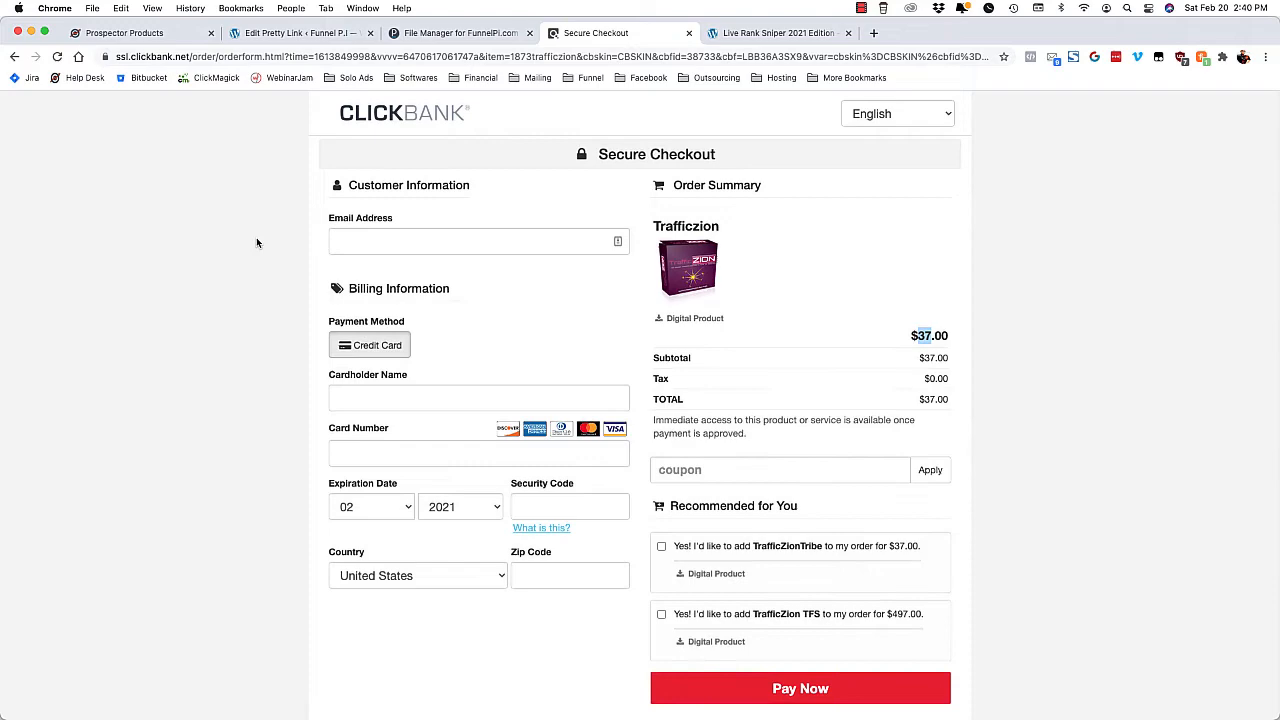
Step: Review the $37 order and recommended add-ons on the ClickBank checkout
scroll(down, 3)
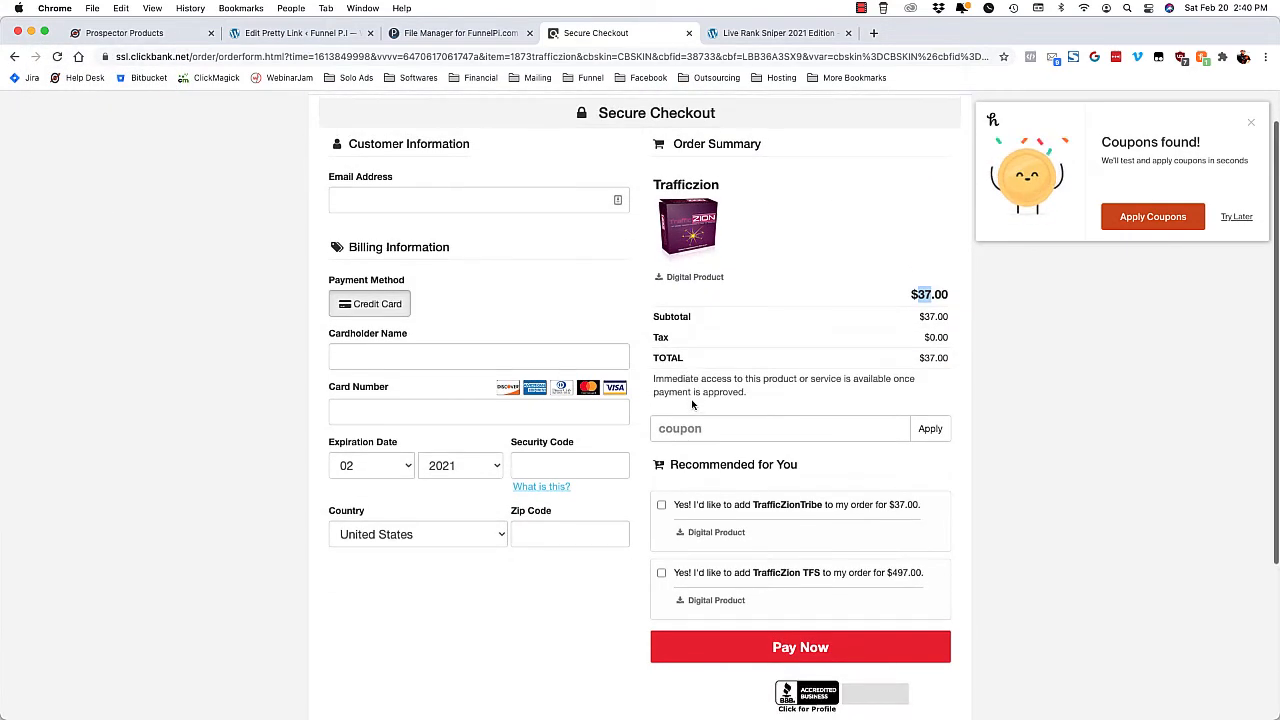
scroll(down, 3)
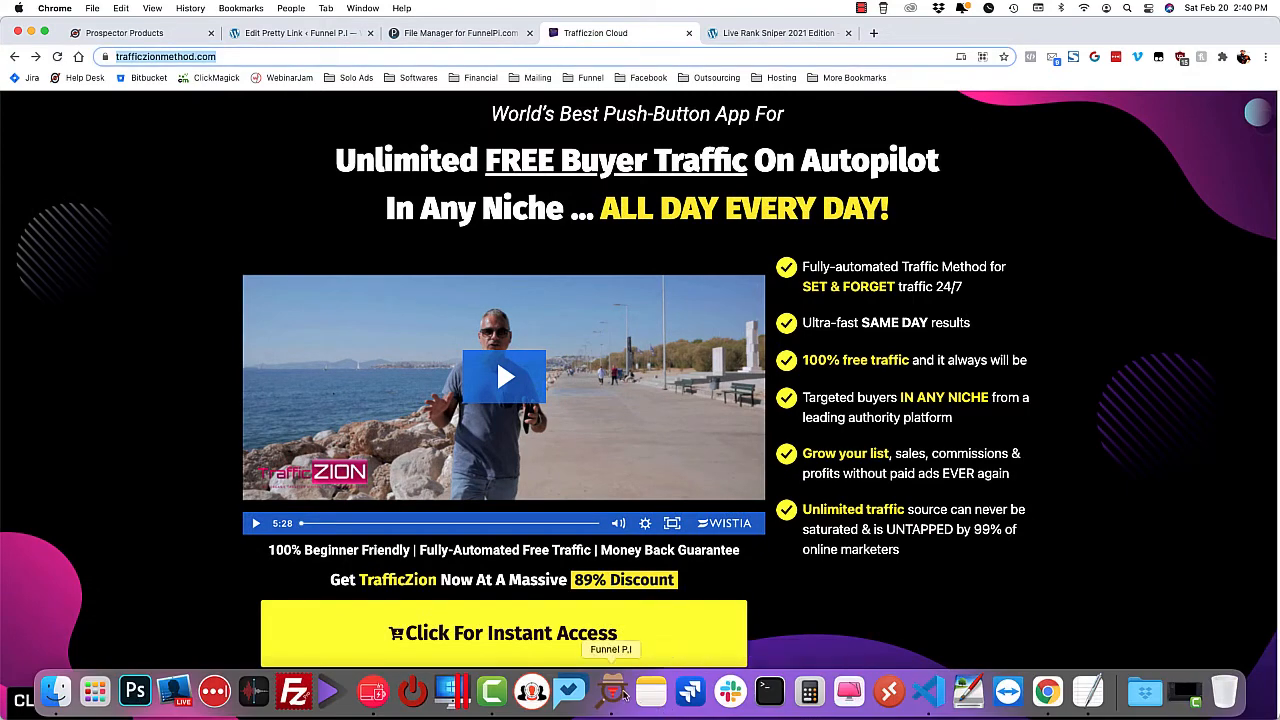
Step: Search trafficzionmethod.com in Funnel P.I to list its five funnel pages
click(612, 692)
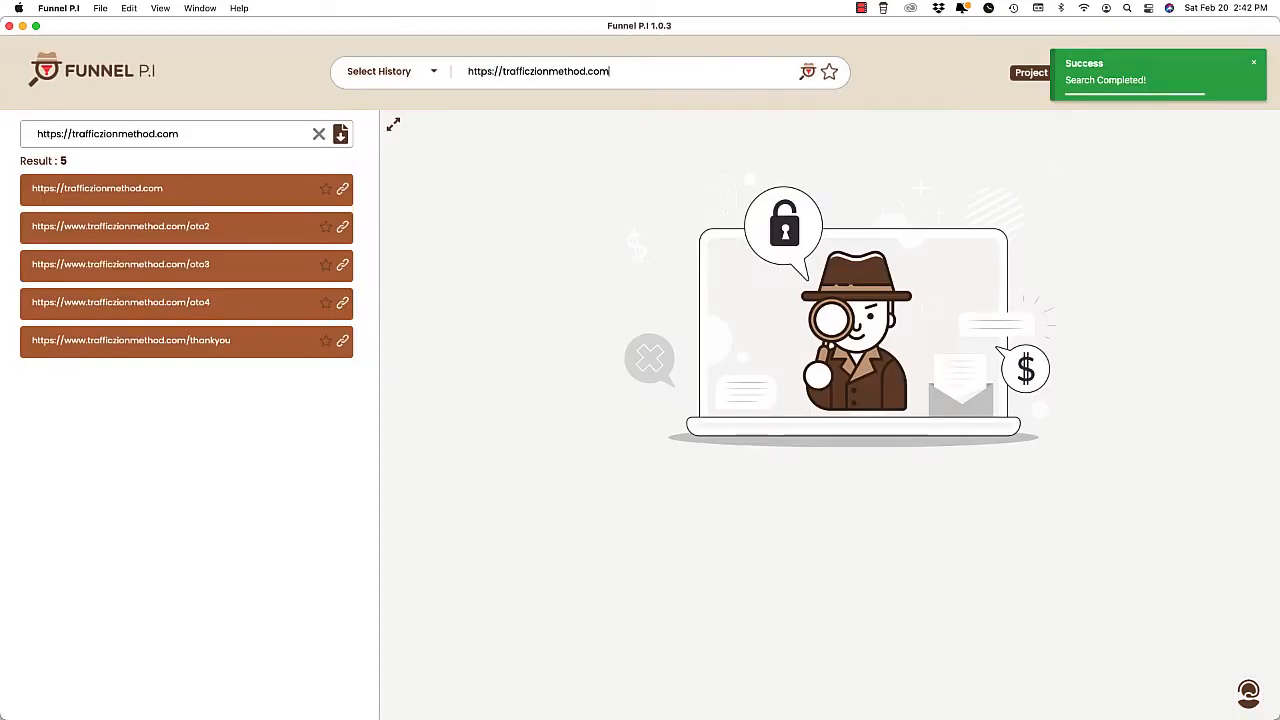
mouse_move(500, 238)
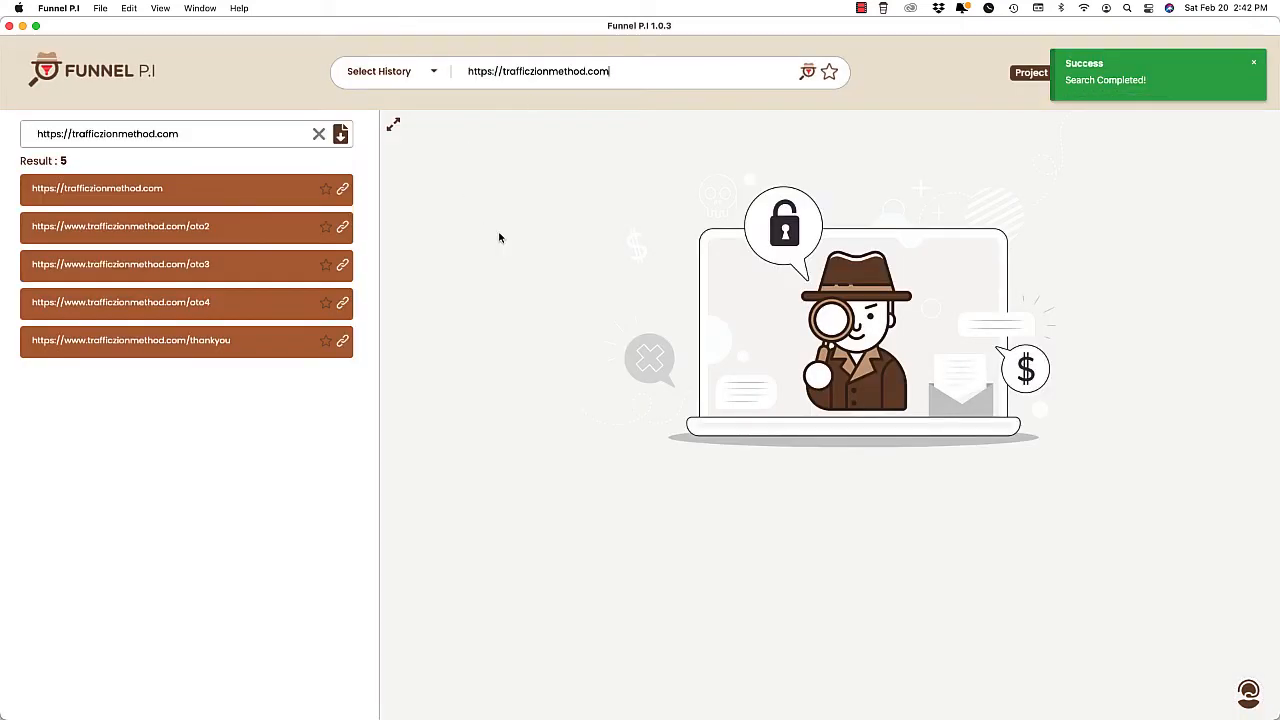
Step: Preview the oto2 upsell page from the results list
click(96, 188)
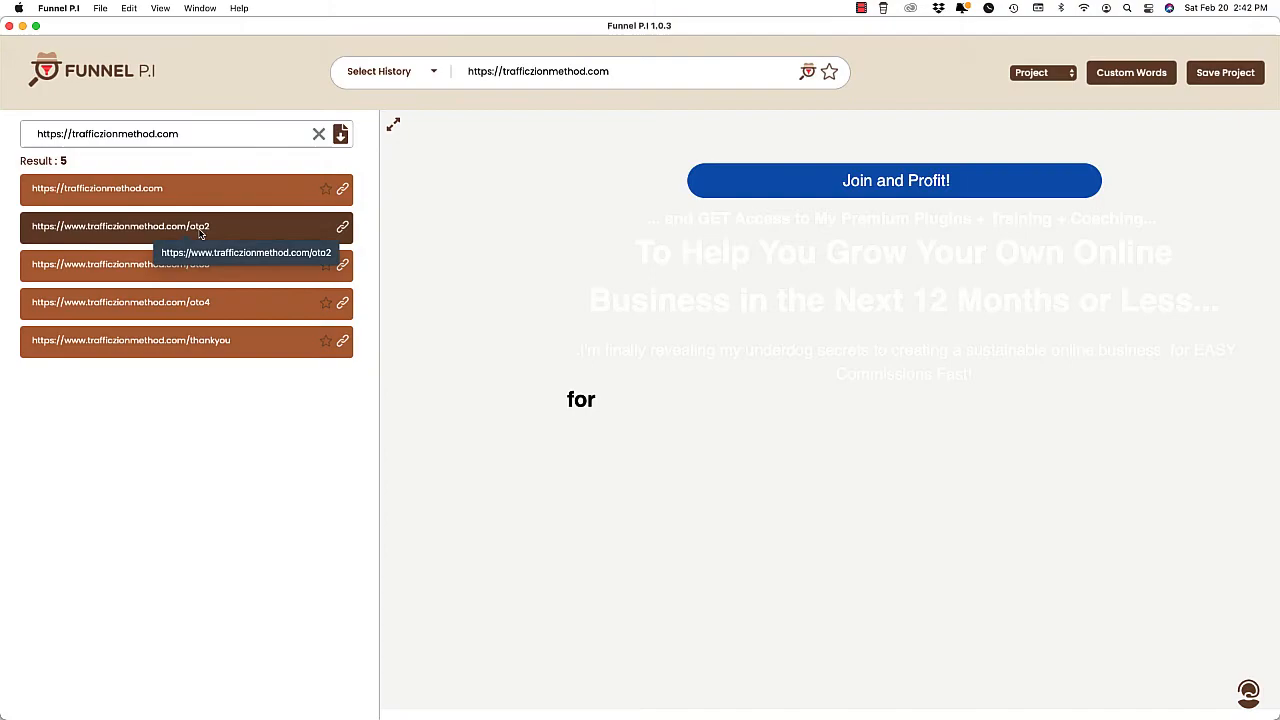
scroll(down, 3)
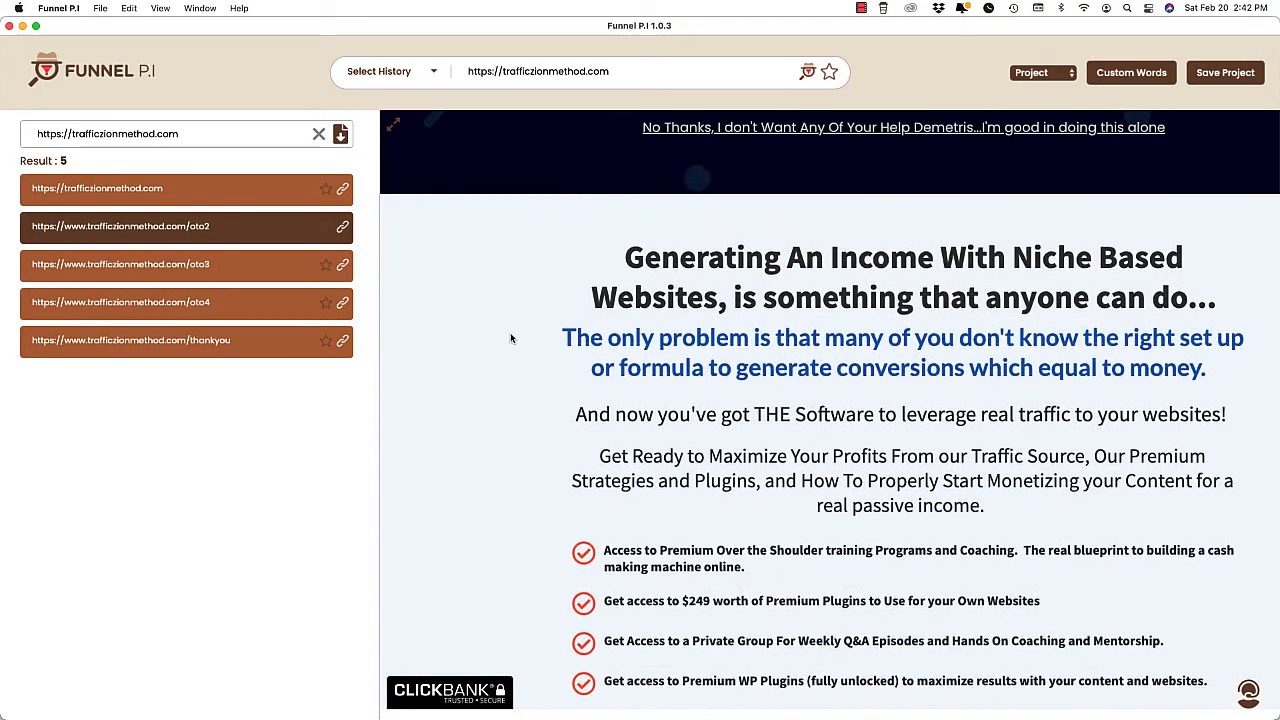
scroll(down, 3)
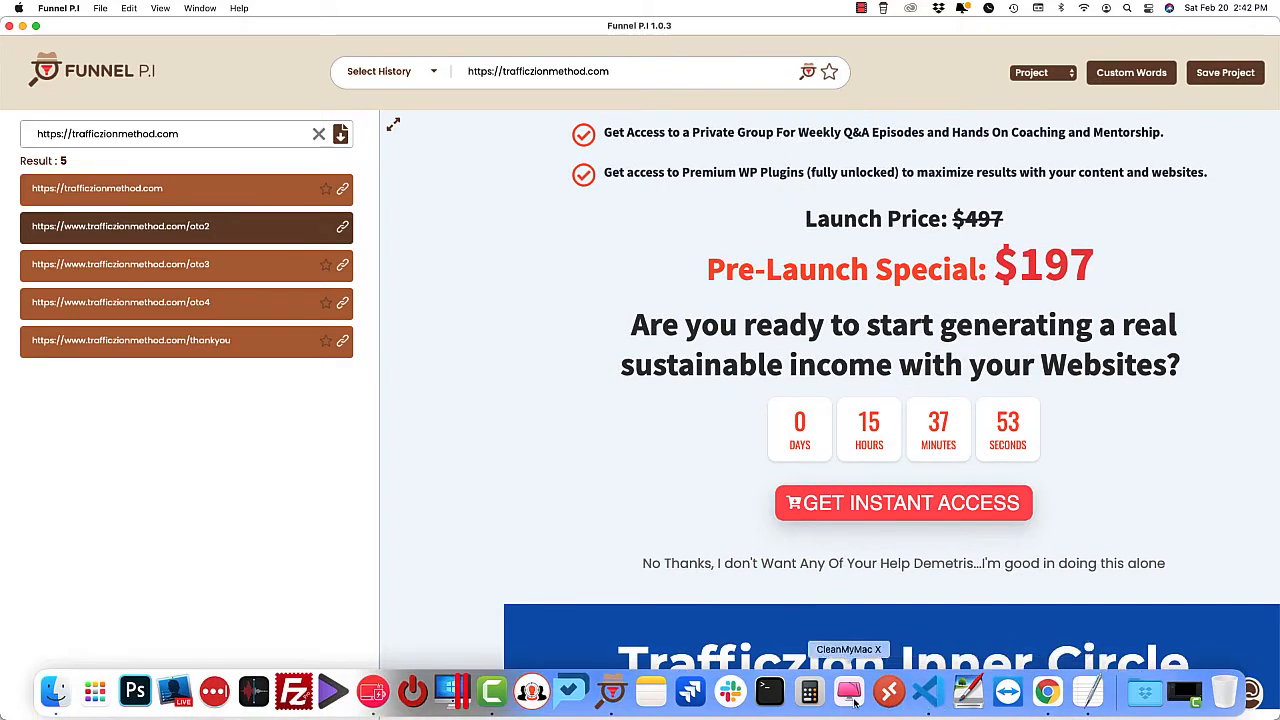
Step: Preview the oto3 and oto4 upsell pages, then show the thankyou page
click(808, 692)
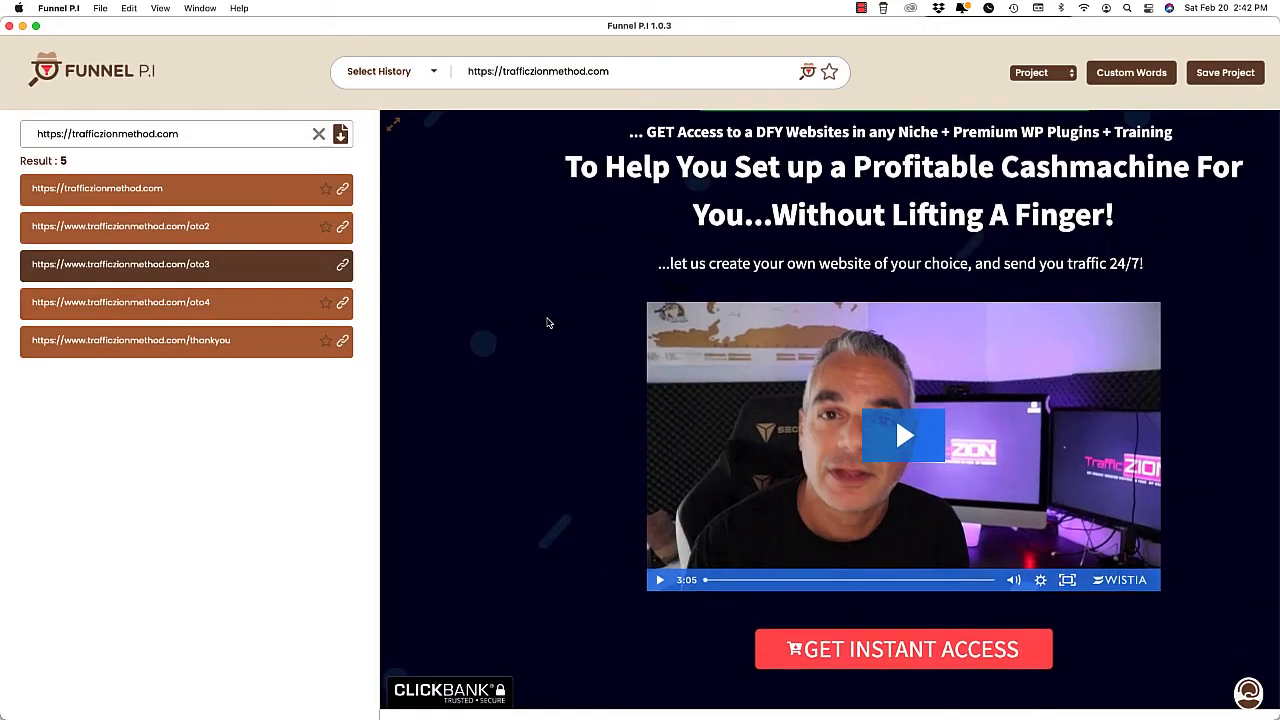
scroll(down, 3)
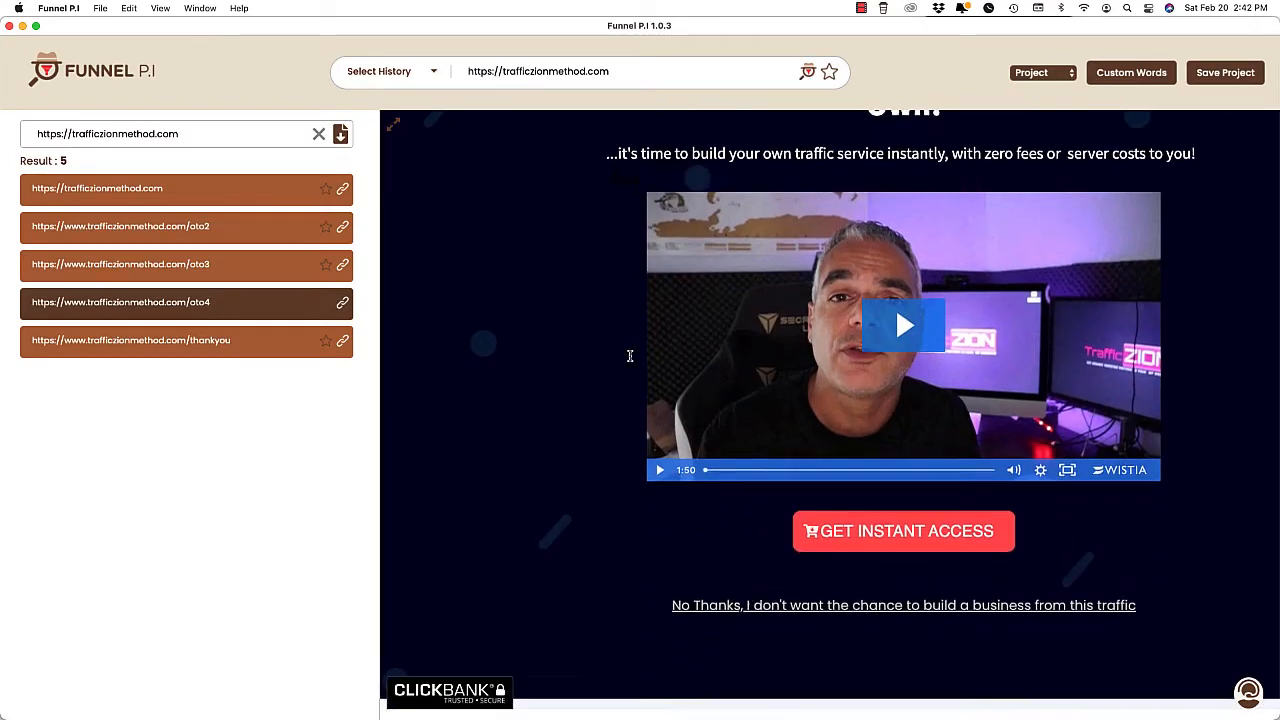
scroll(down, 3)
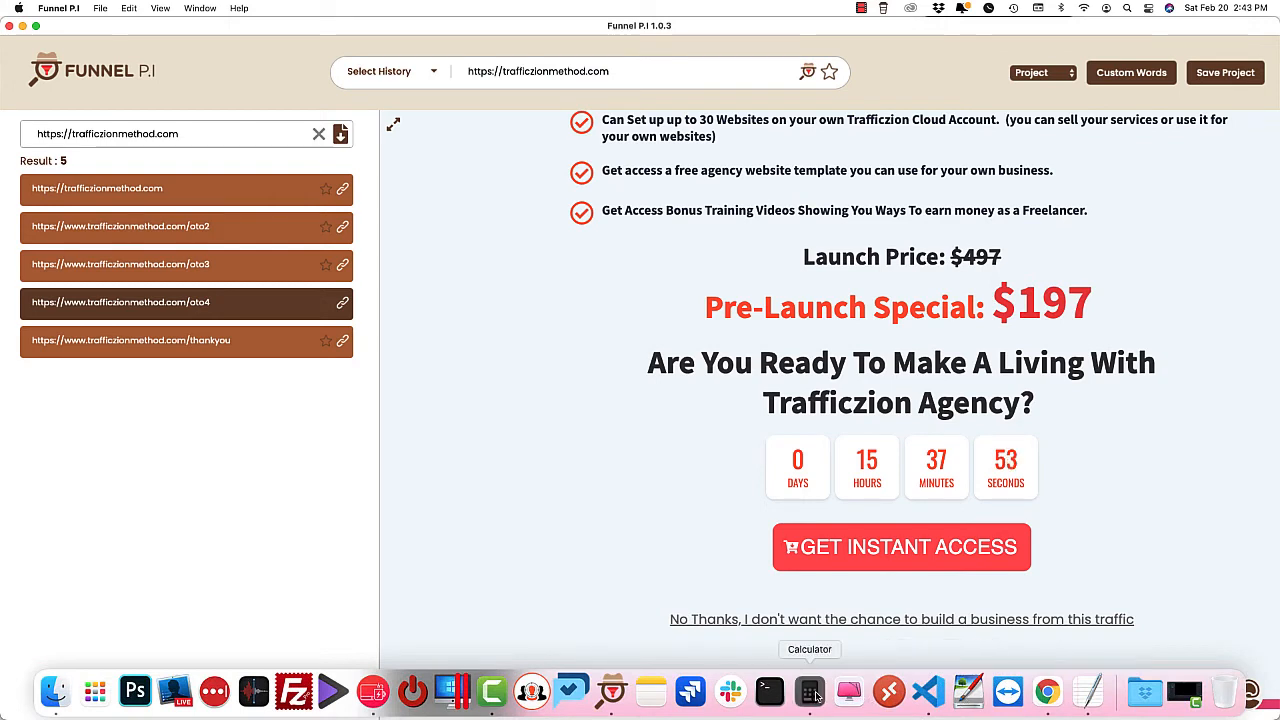
click(810, 692)
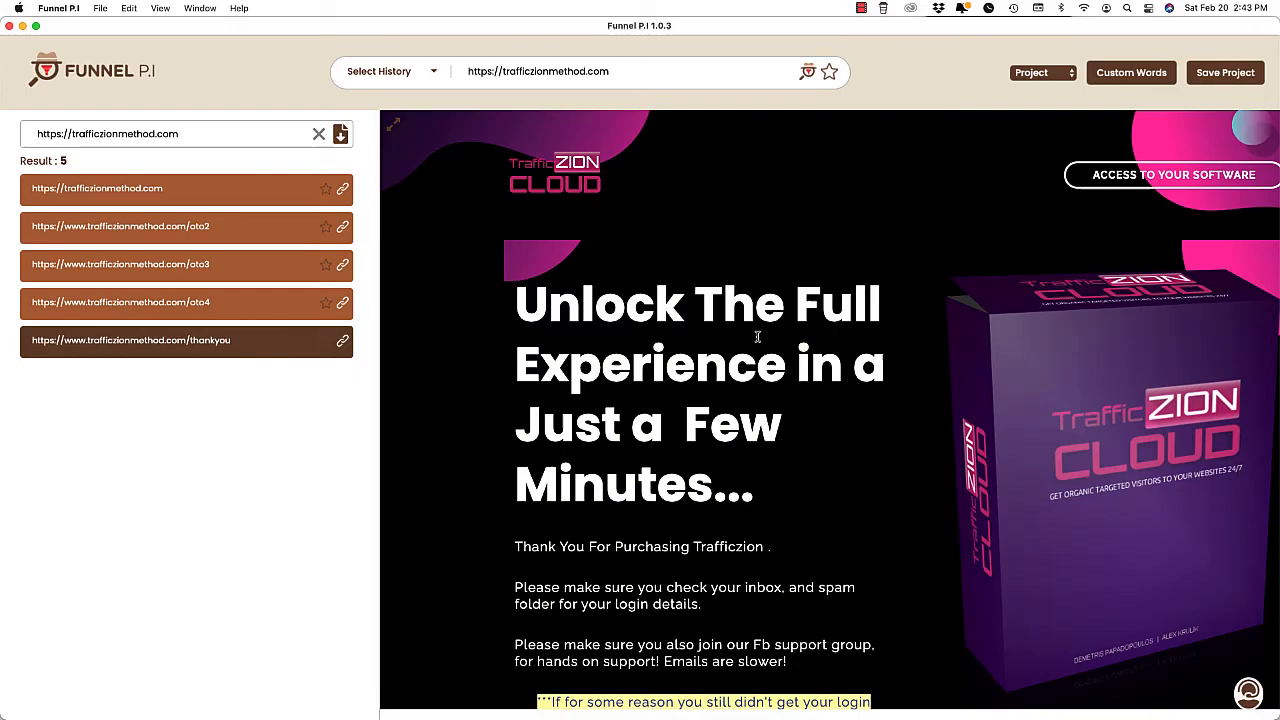
Step: Review the Trafficzion Cloud thank-you page and check a figure in Calculator (928)
scroll(down, 3)
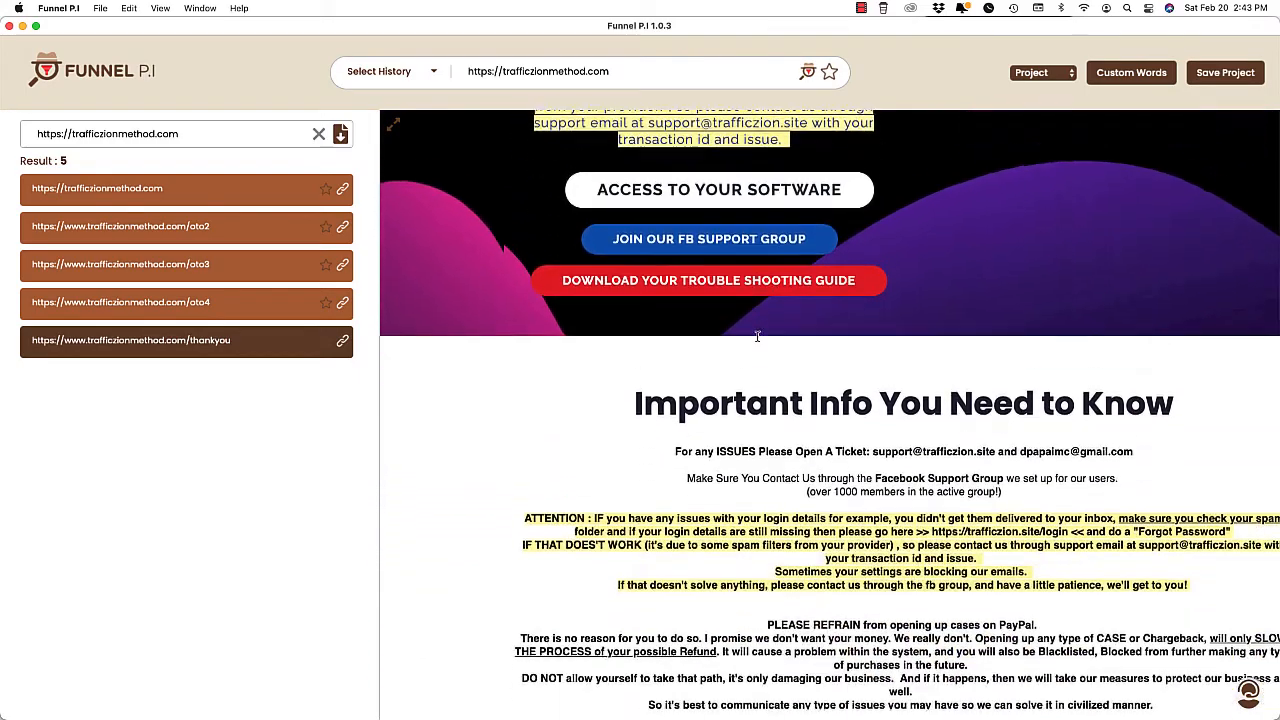
scroll(down, 3)
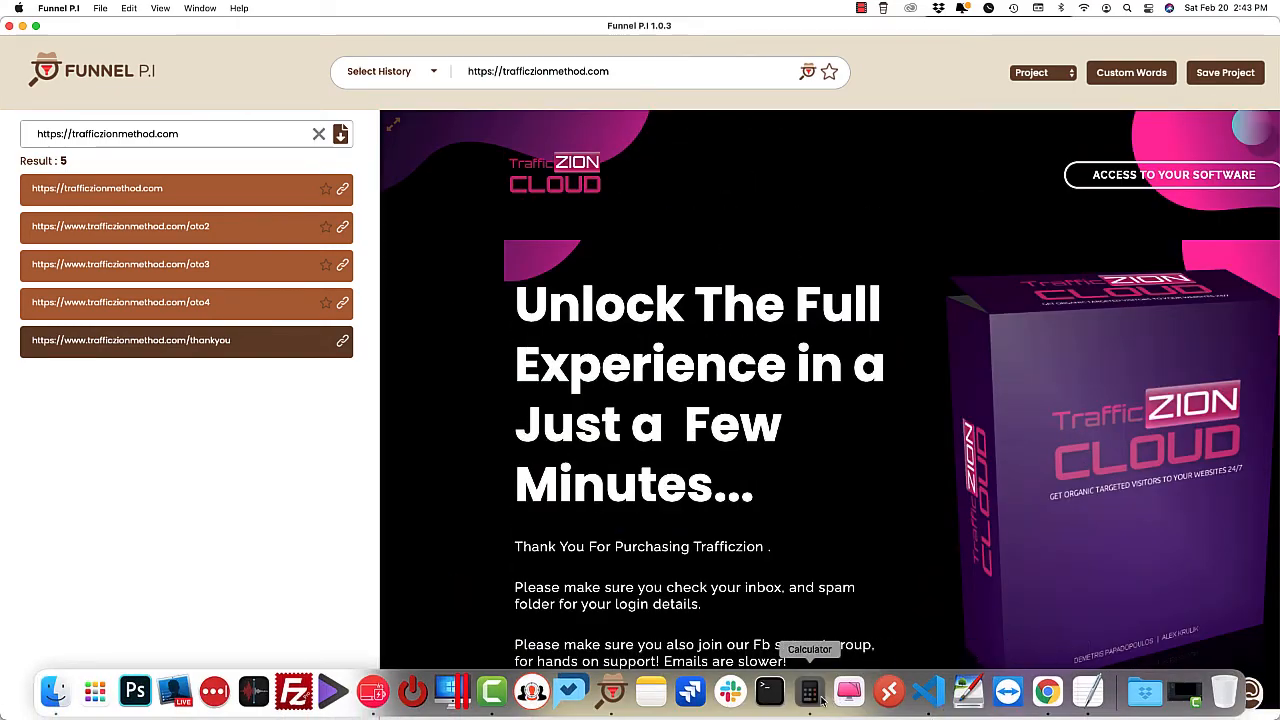
click(808, 692)
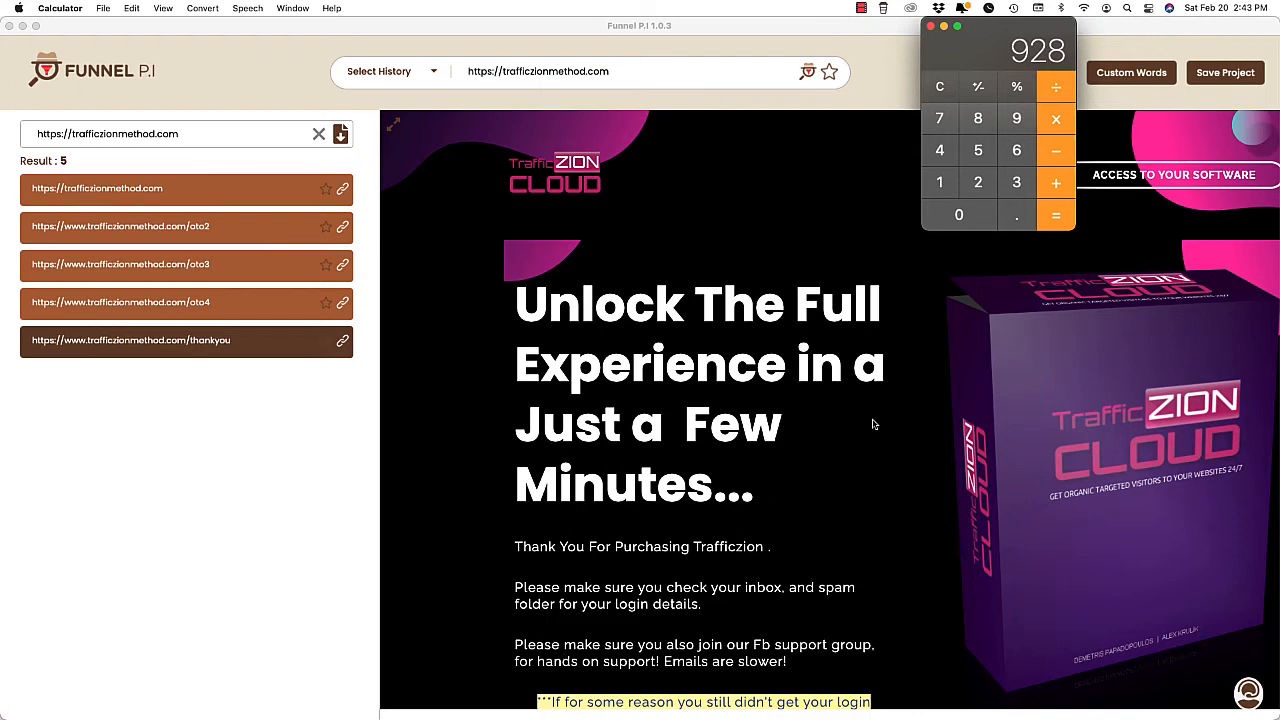
mouse_move(128, 278)
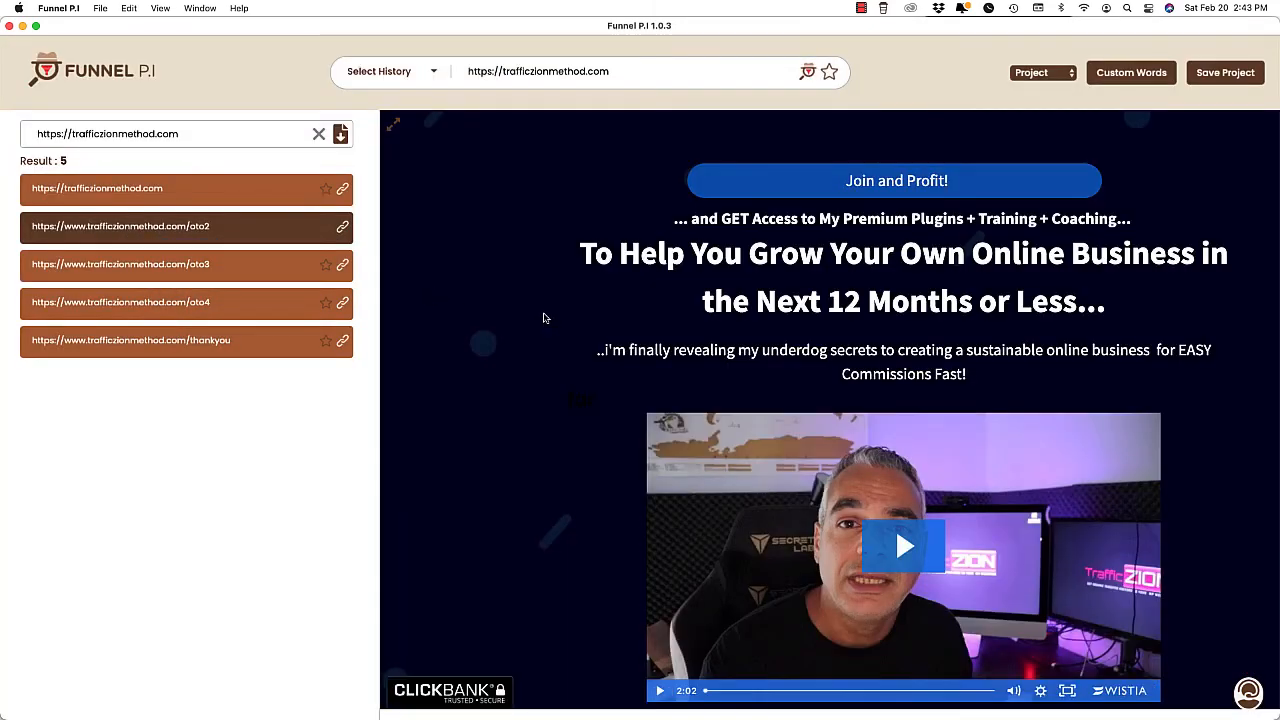
Step: Revisit the oto2 and oto3 upsell pages, returning to the main trafficzionmethod.com sales page
scroll(down, 3)
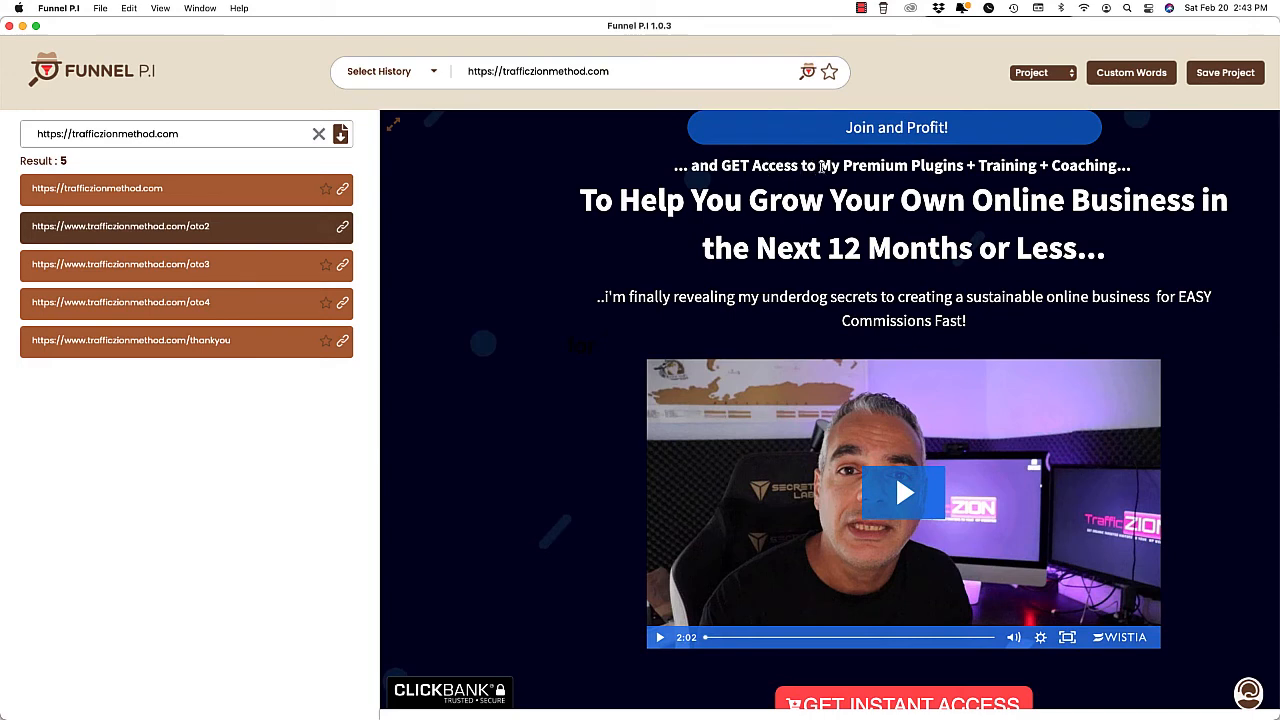
double_click(888, 164)
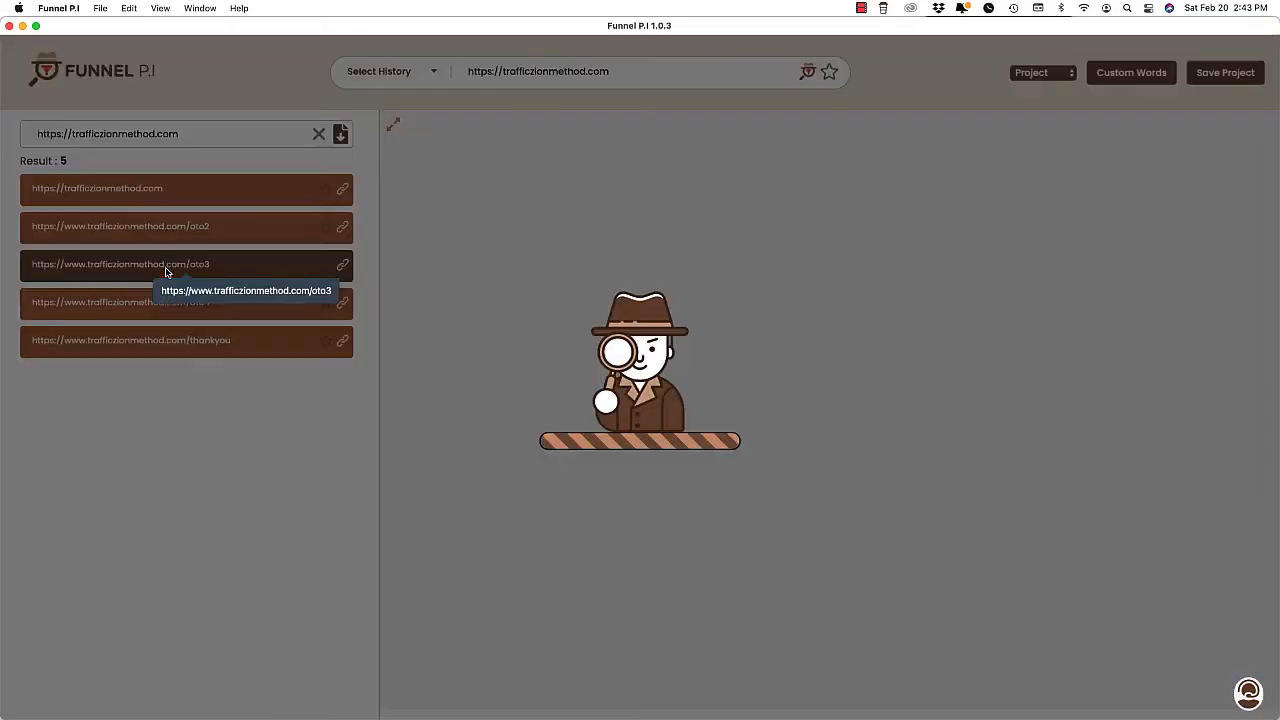
click(120, 264)
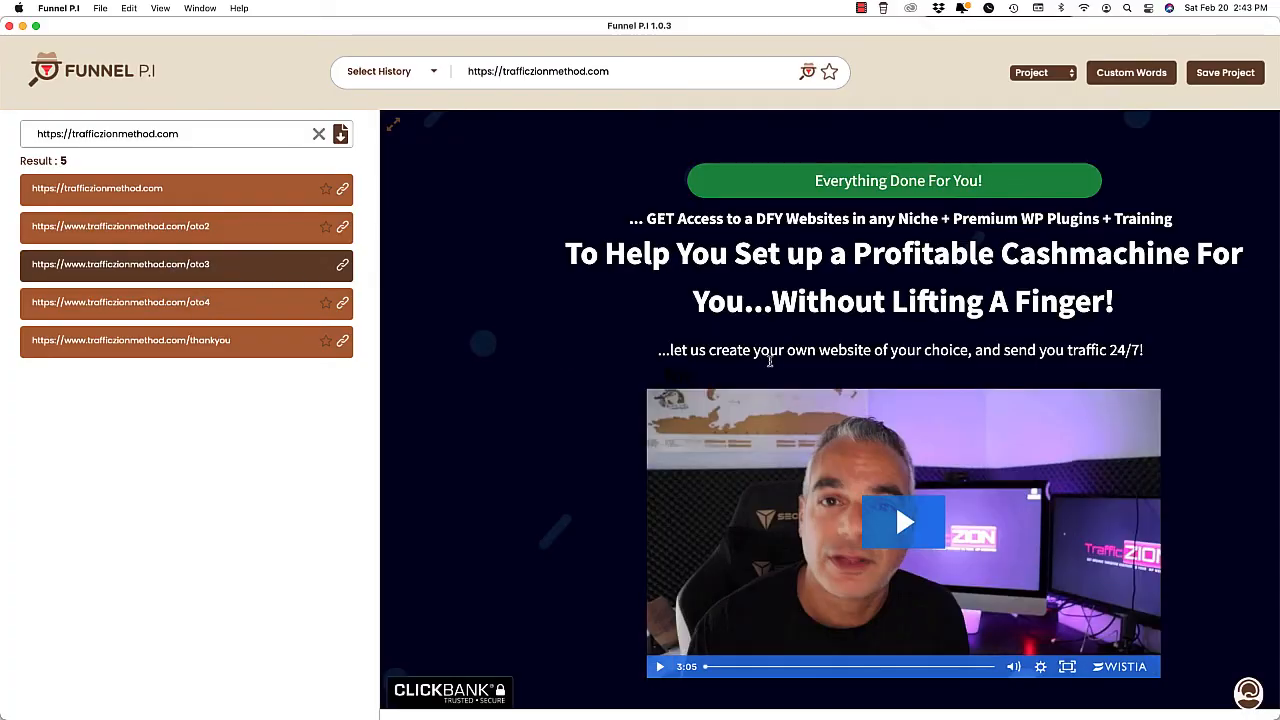
scroll(down, 3)
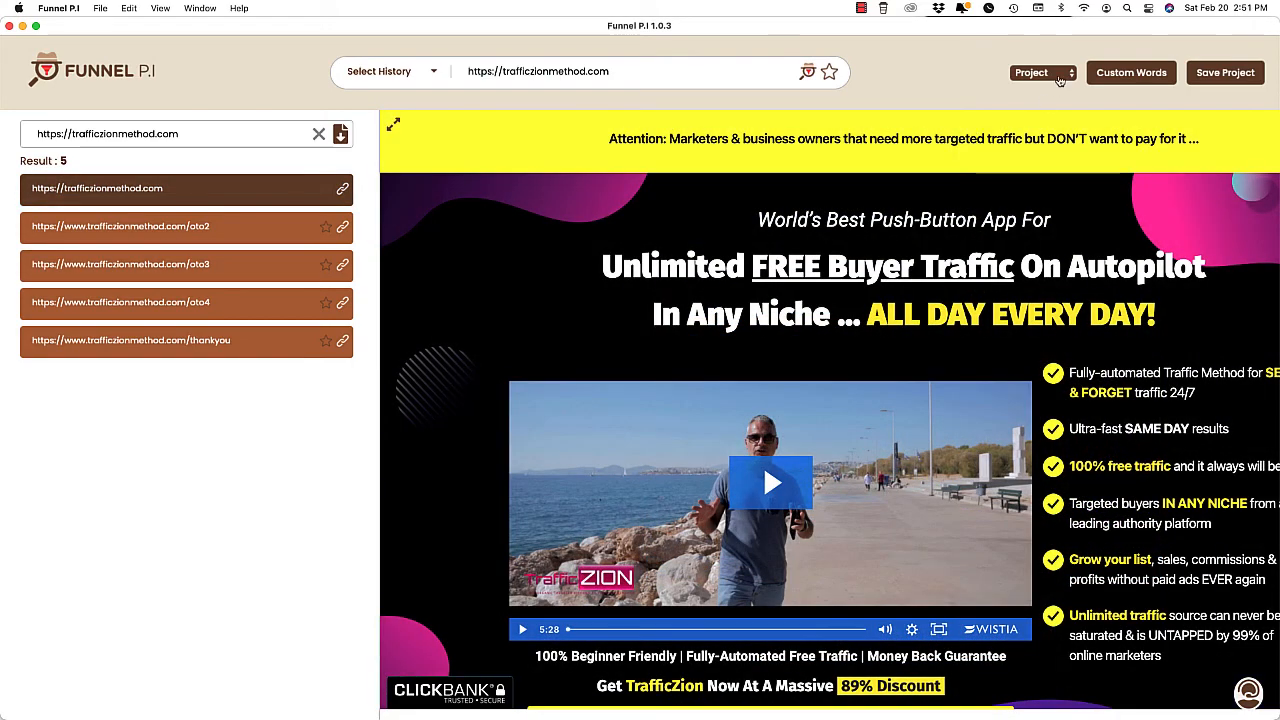
Step: Add webinar, webinar replay, capture page, opt in and lead magnet as custom words
click(1132, 72)
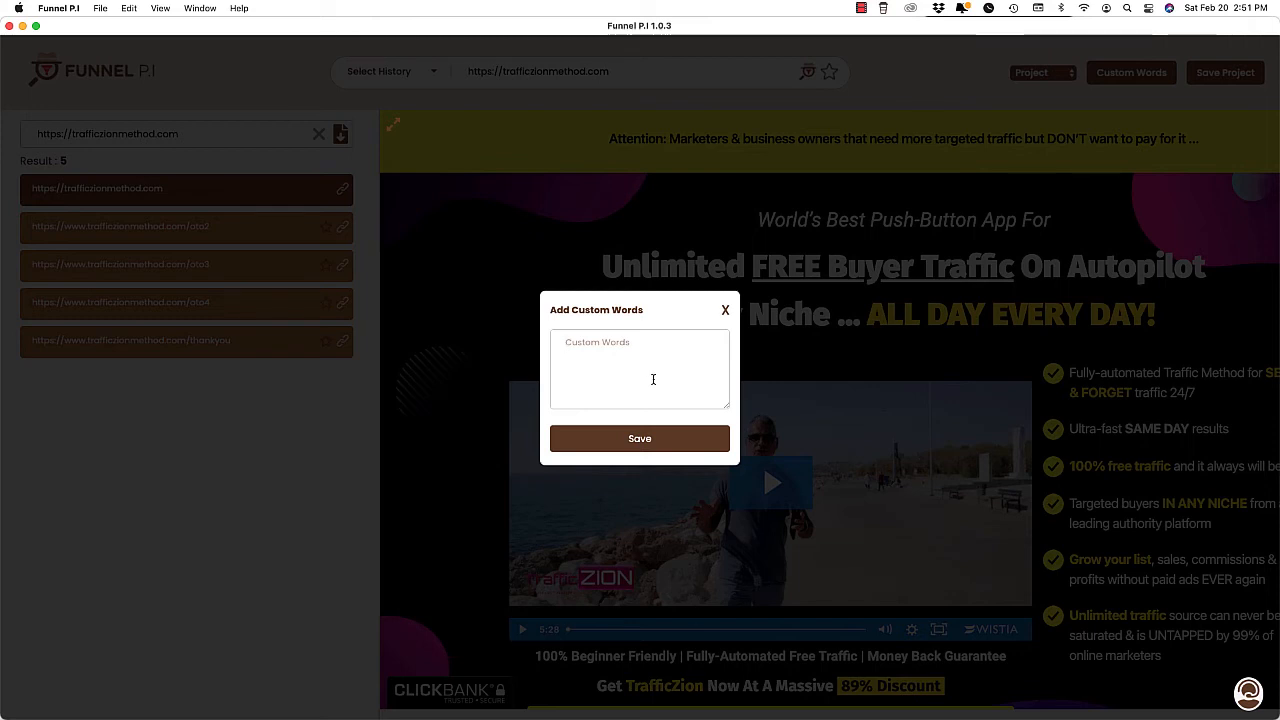
text(webinar replay)
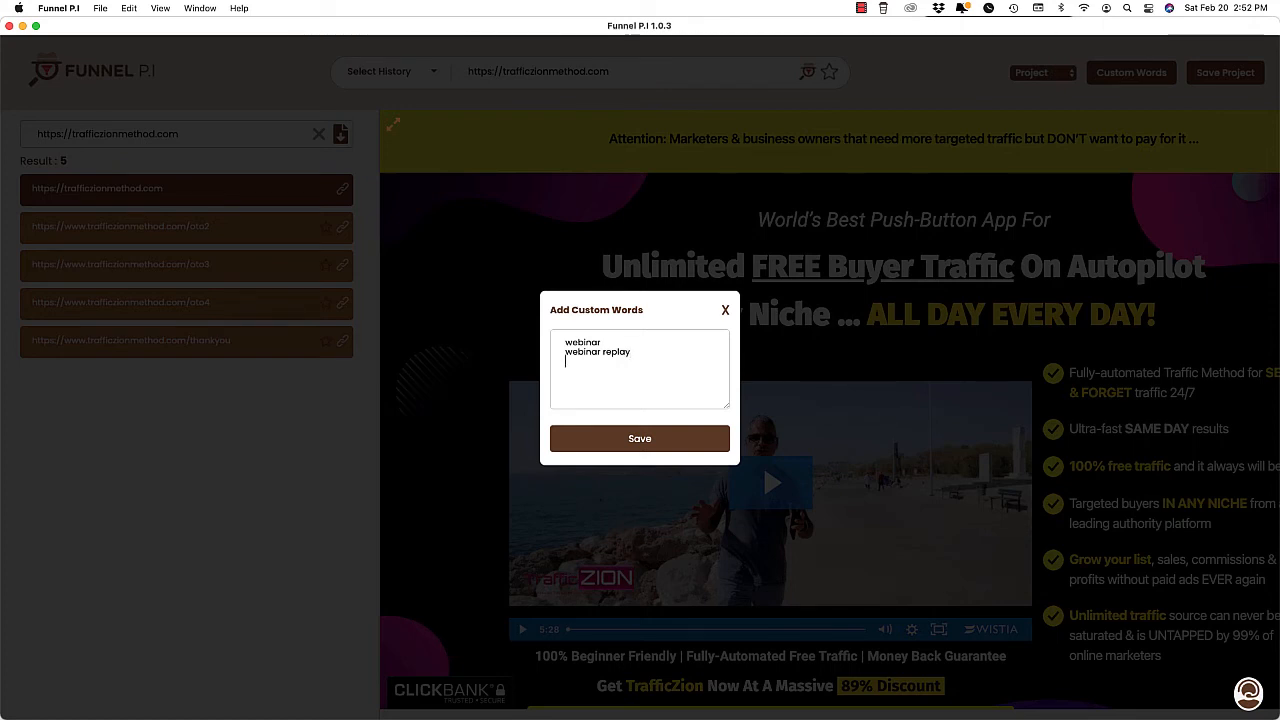
text(capture page)
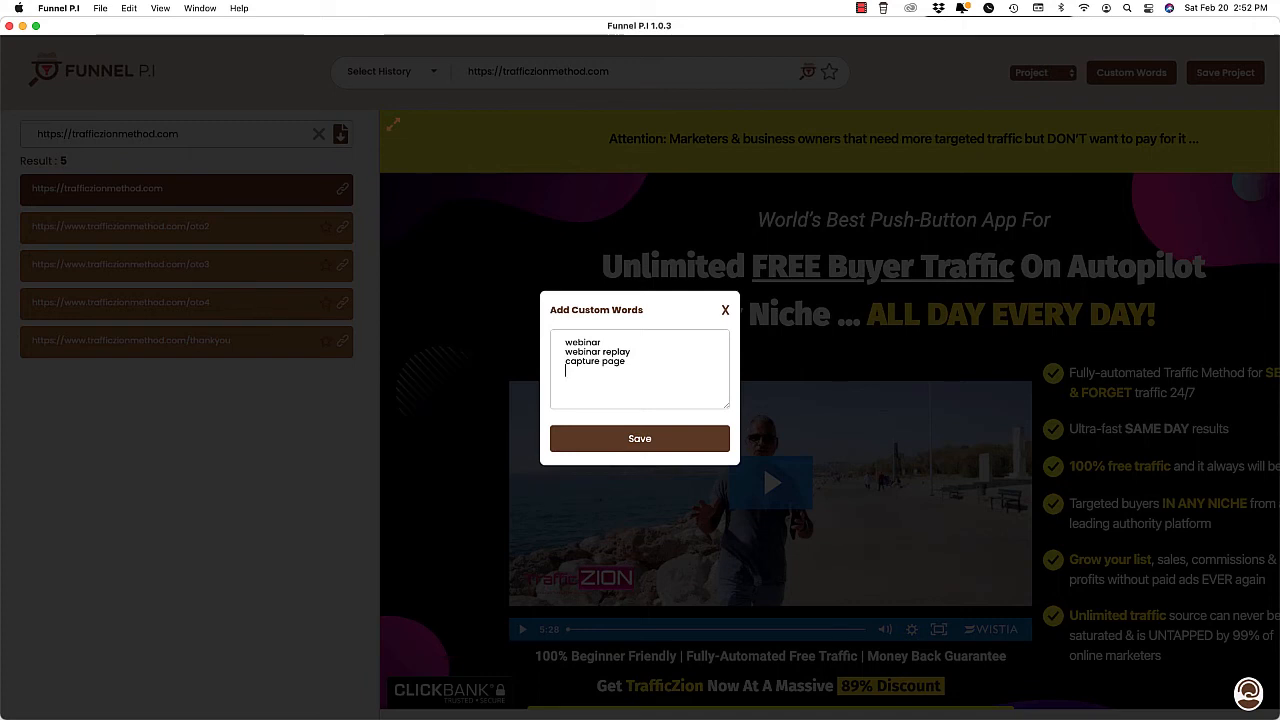
text(opt in)
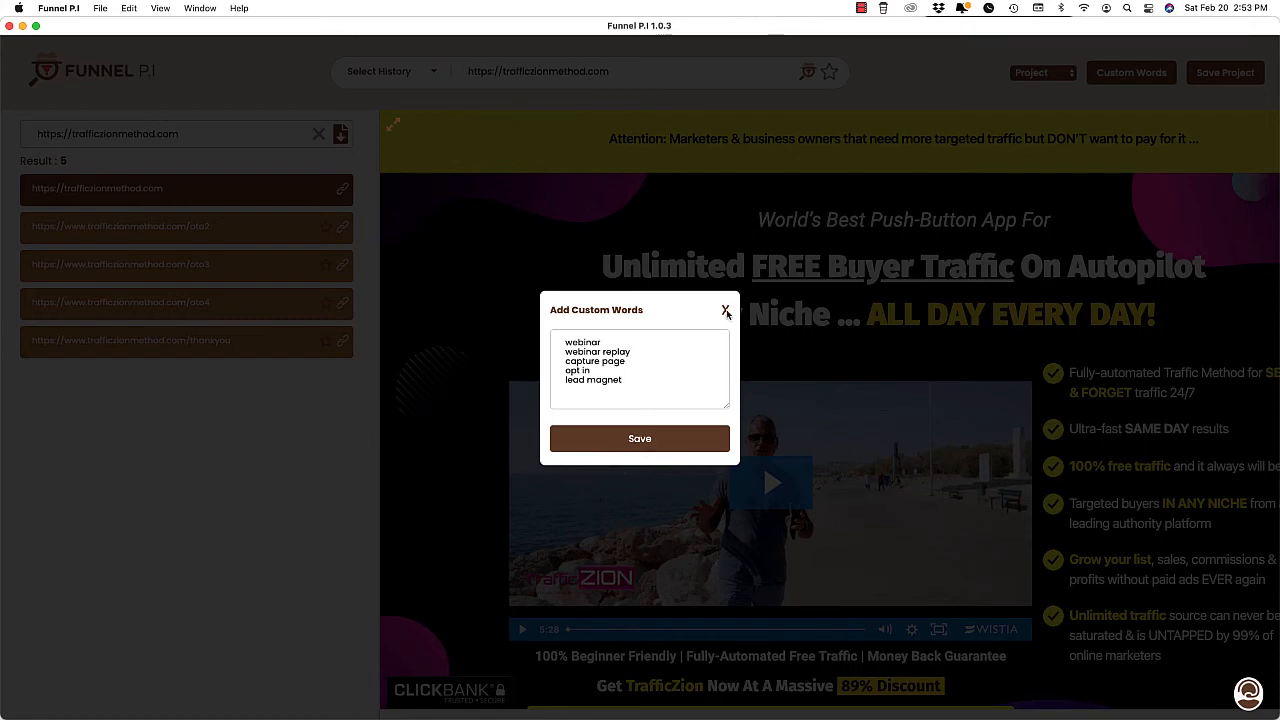
click(726, 310)
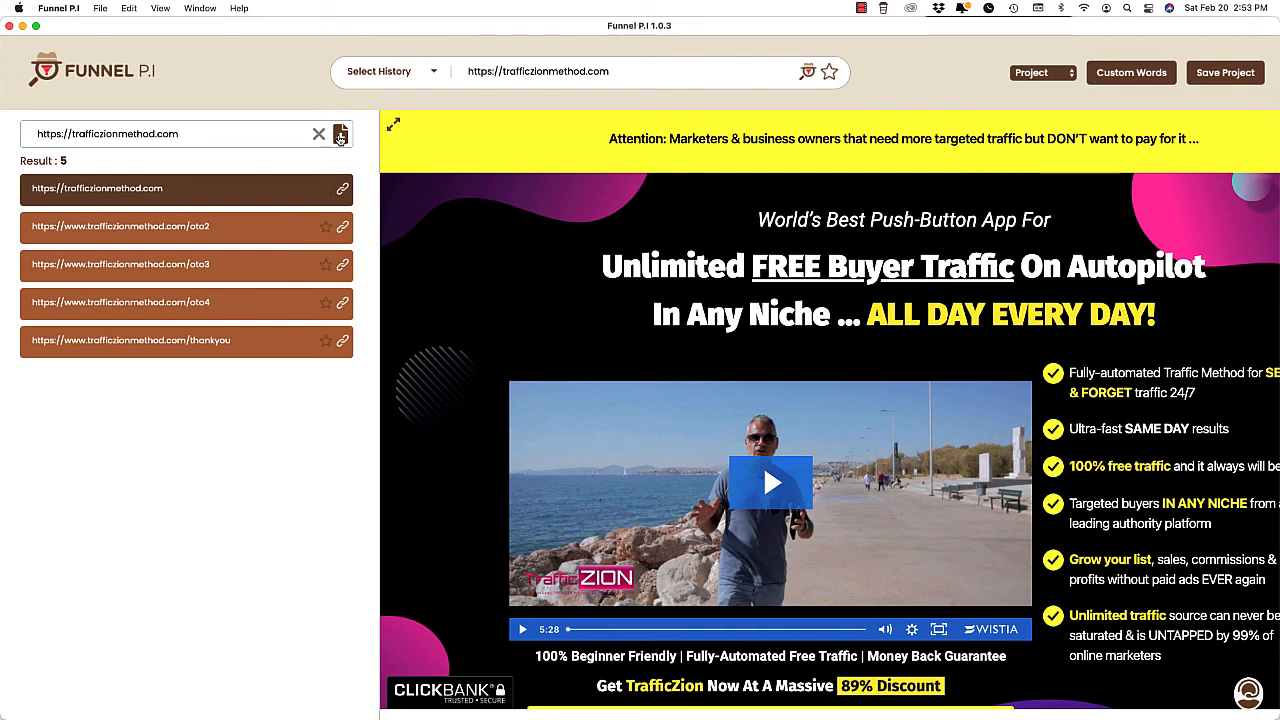
Step: Save the competitor project to the Desktop and show the previously searched domains
click(340, 132)
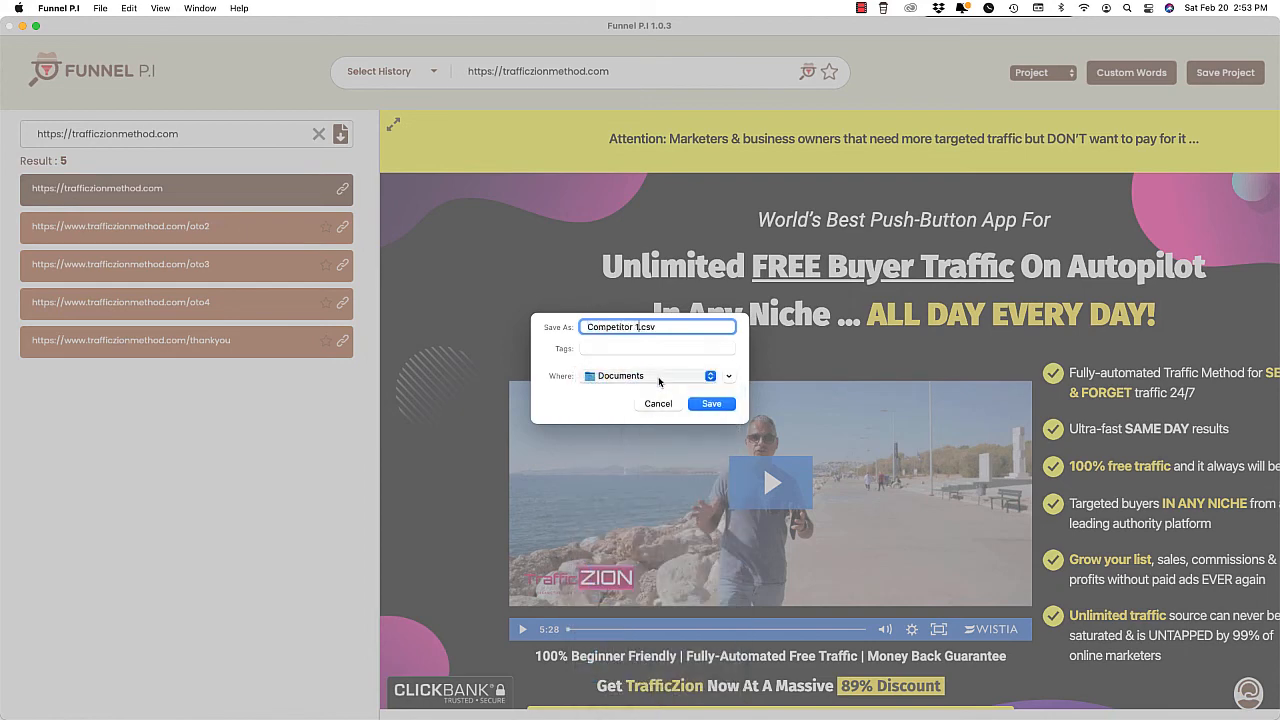
click(656, 376)
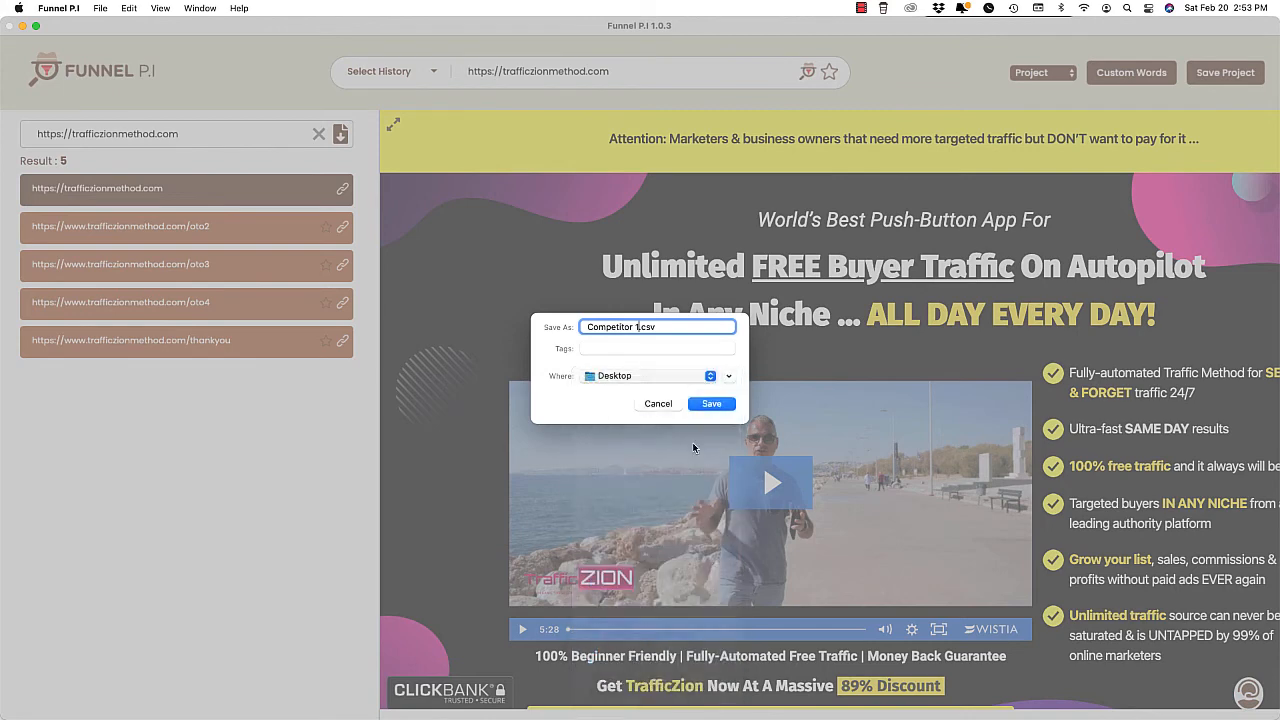
click(712, 404)
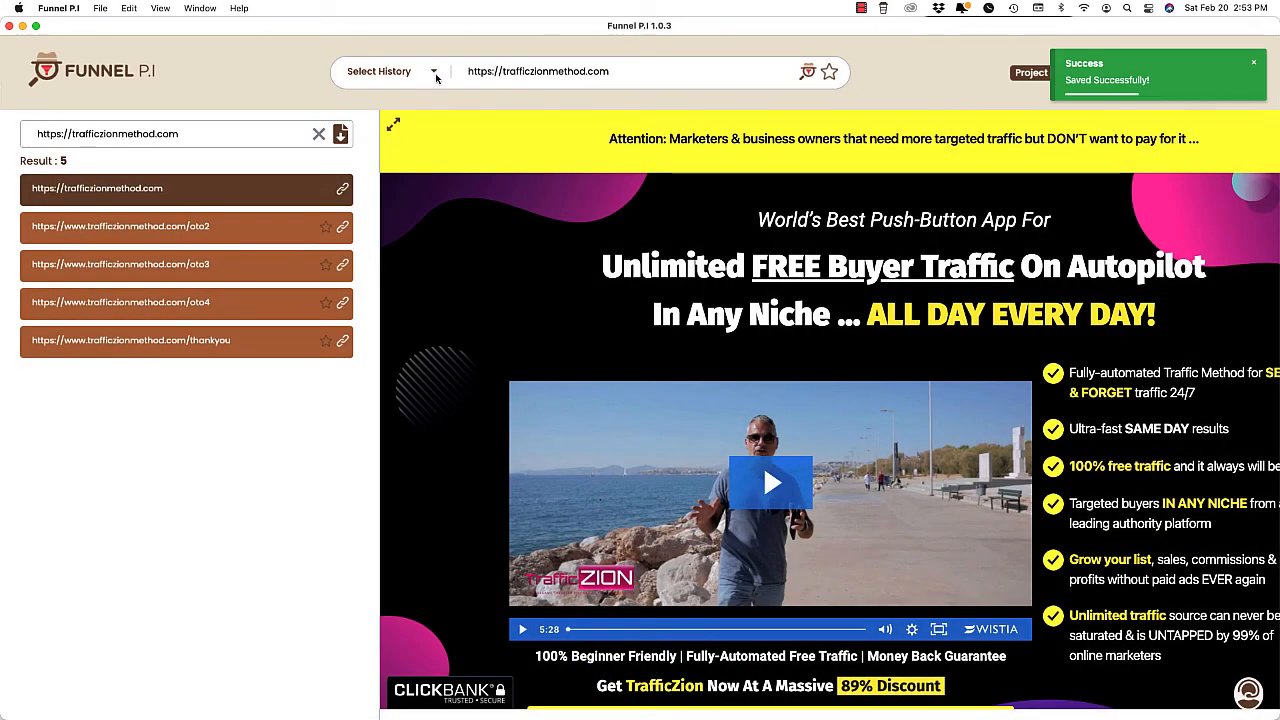
click(390, 72)
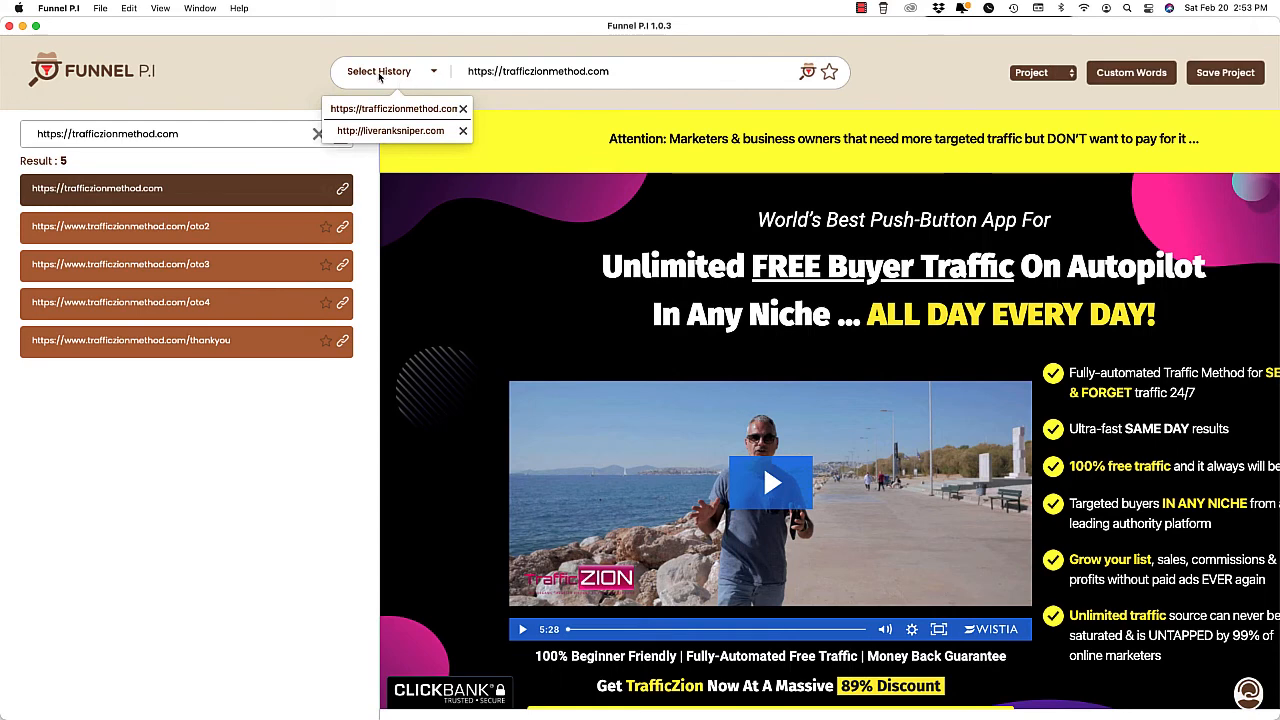